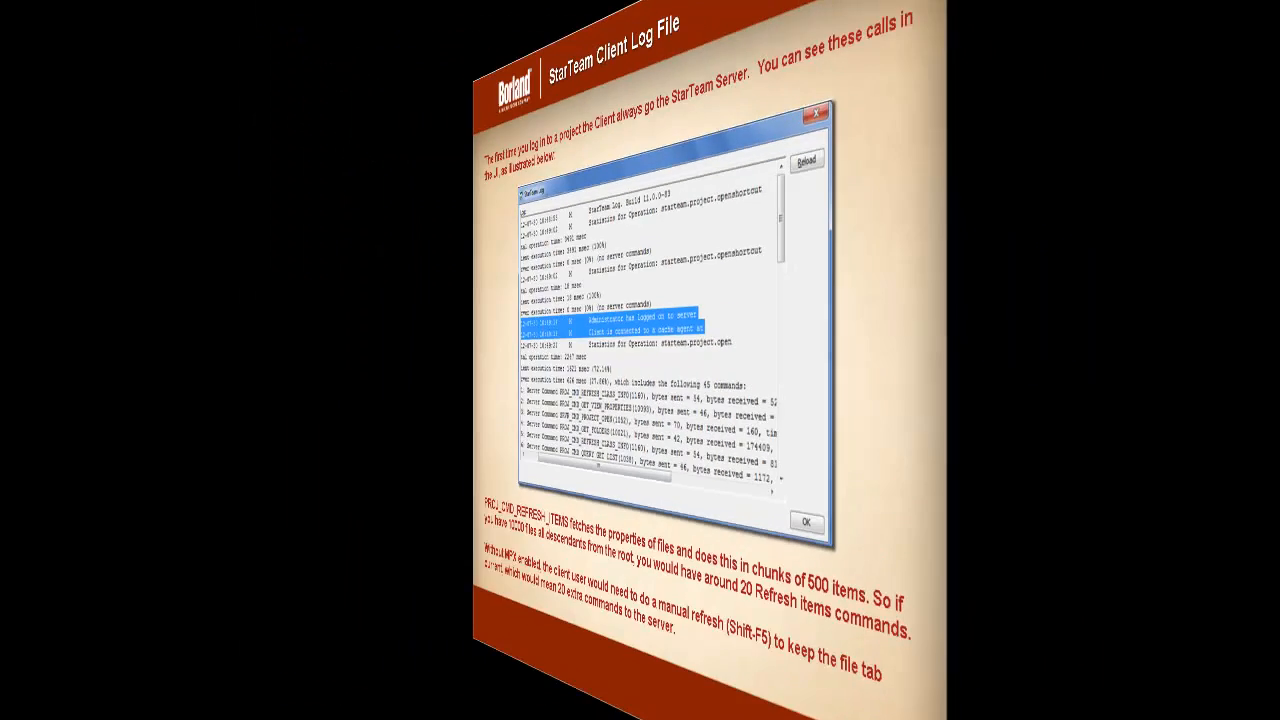
# Step: Advance from the StarTeam Client Log File slide to the Automatic Refresh slide
pyautogui.press('Right')
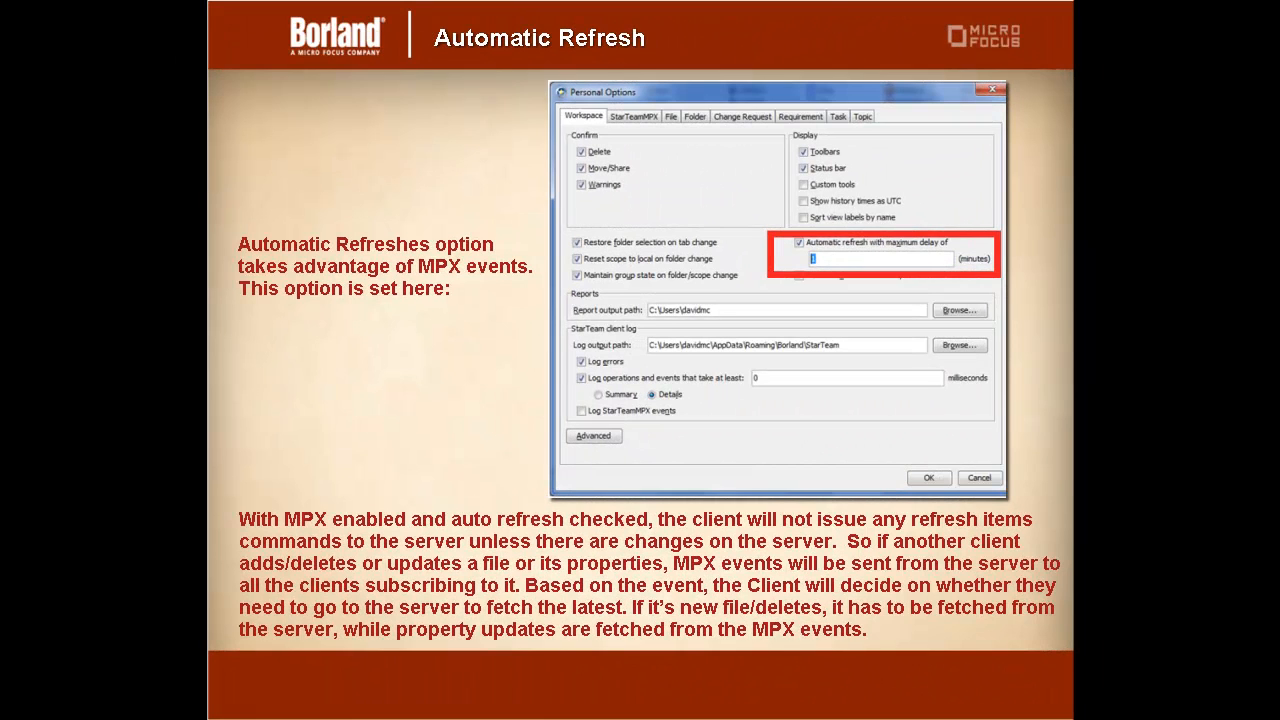